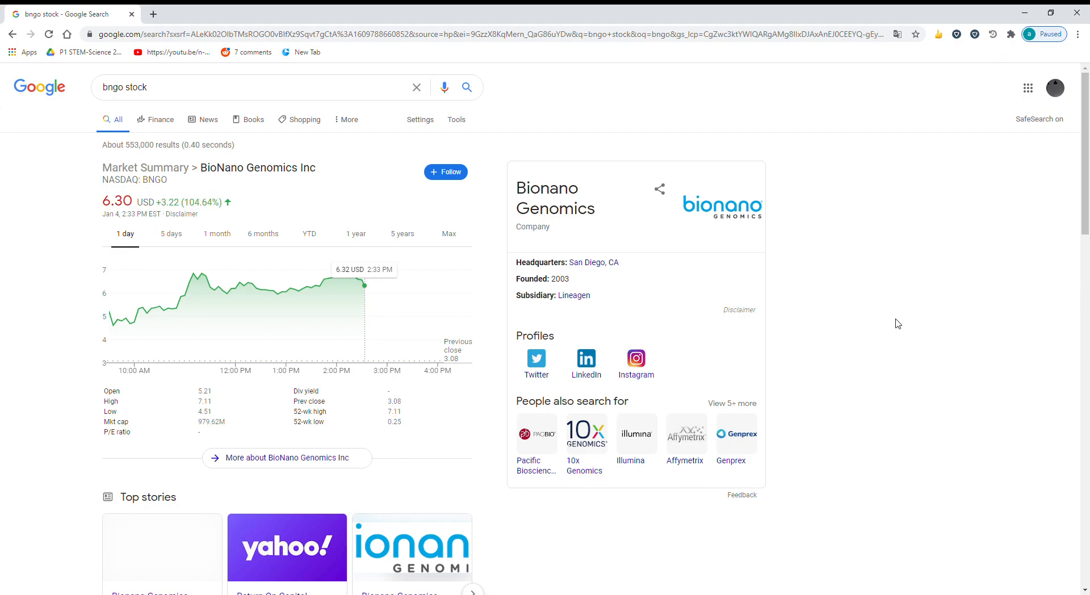
{"action": "mouse_move", "coordinate": [348, 409]}
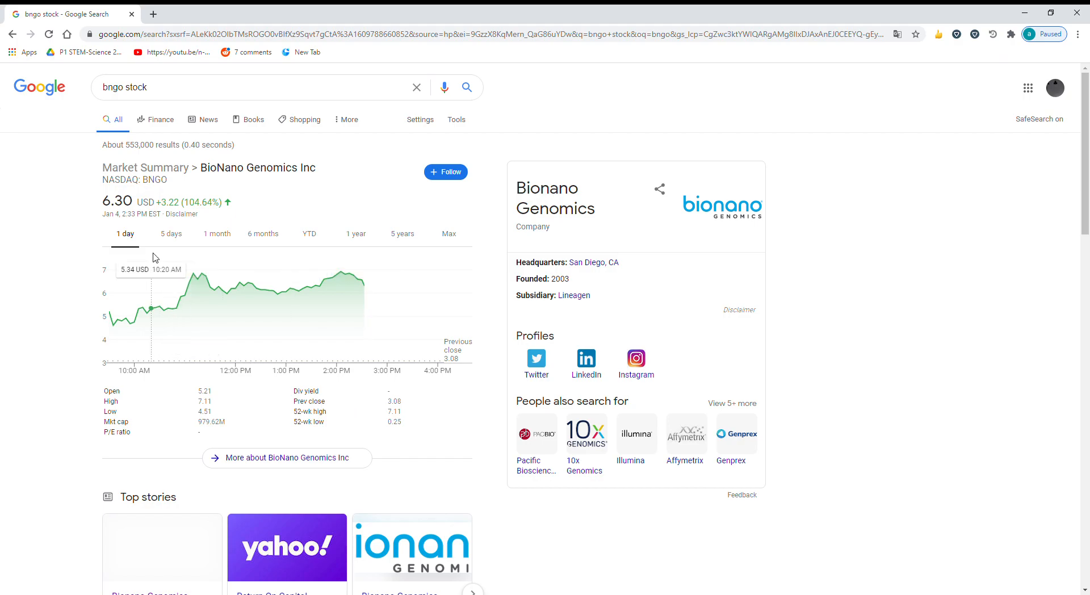
- Switch the BNGO stock chart to the 1-month range
{"action": "left_click", "coordinate": [216, 234]}
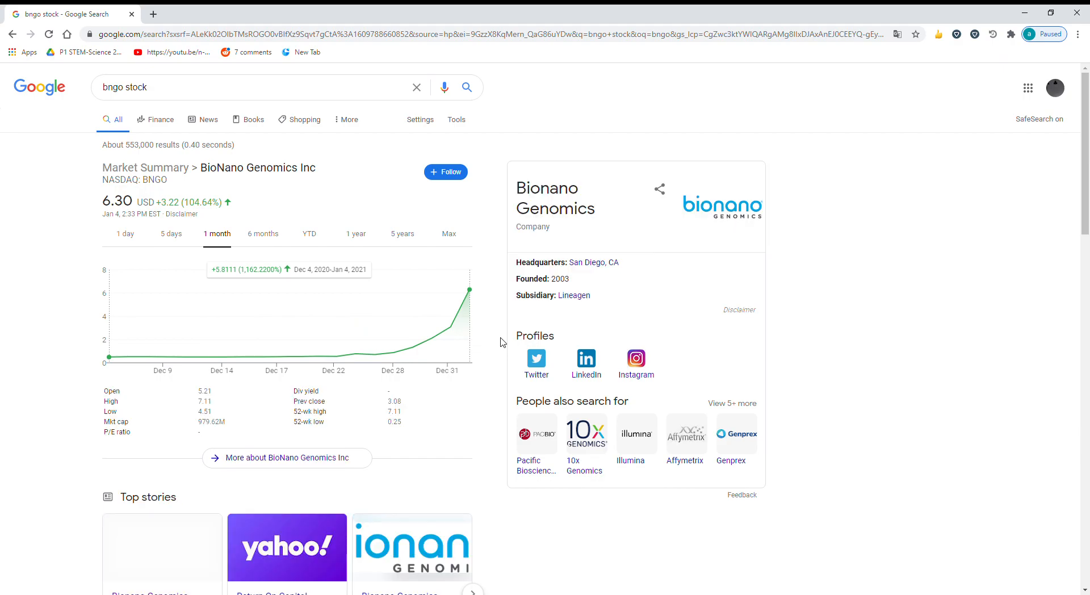
{"action": "mouse_move", "coordinate": [223, 293]}
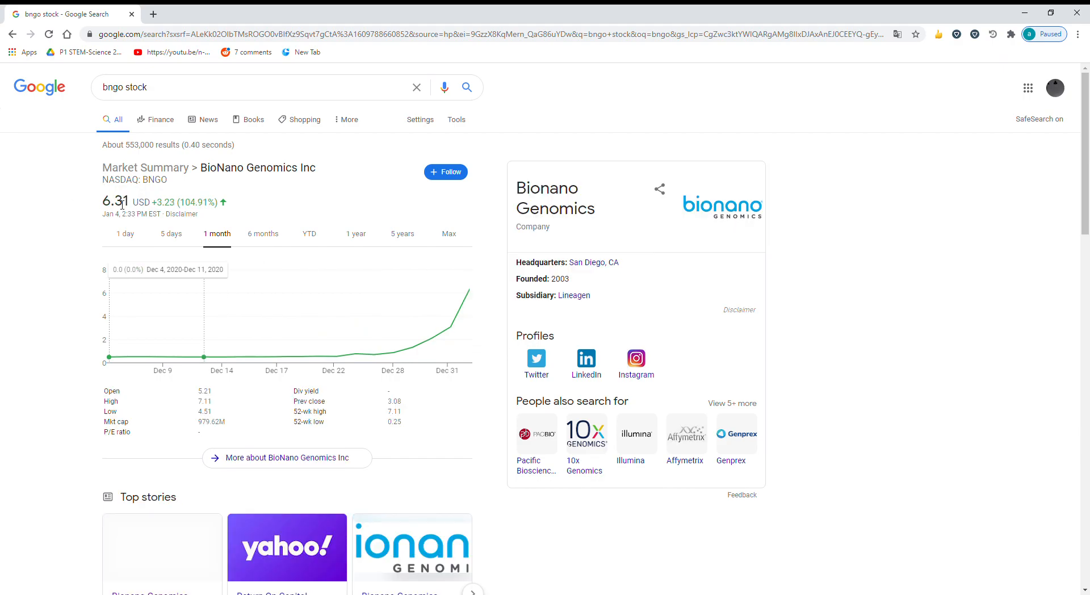
- Return the BNGO chart to the 1-day range and skim the top stories below
{"action": "left_click", "coordinate": [124, 234]}
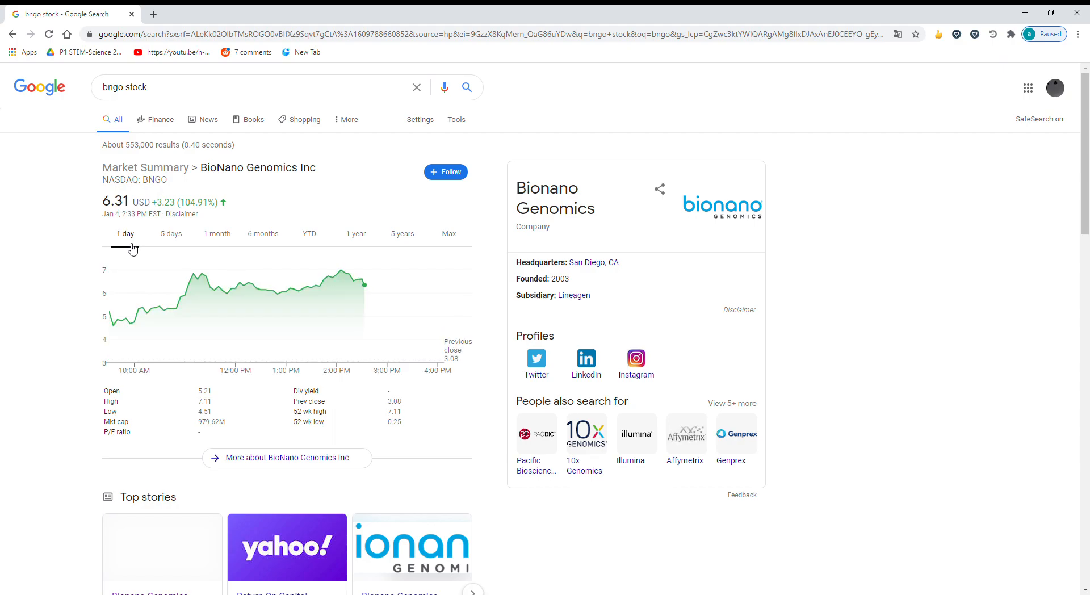
{"action": "mouse_move", "coordinate": [200, 280]}
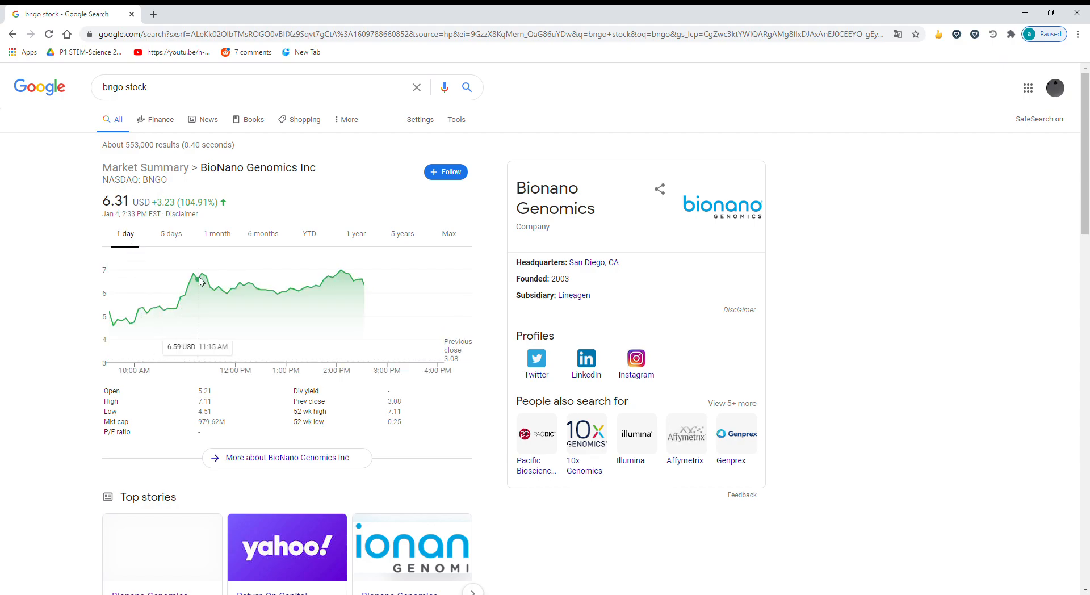
{"action": "mouse_move", "coordinate": [195, 291]}
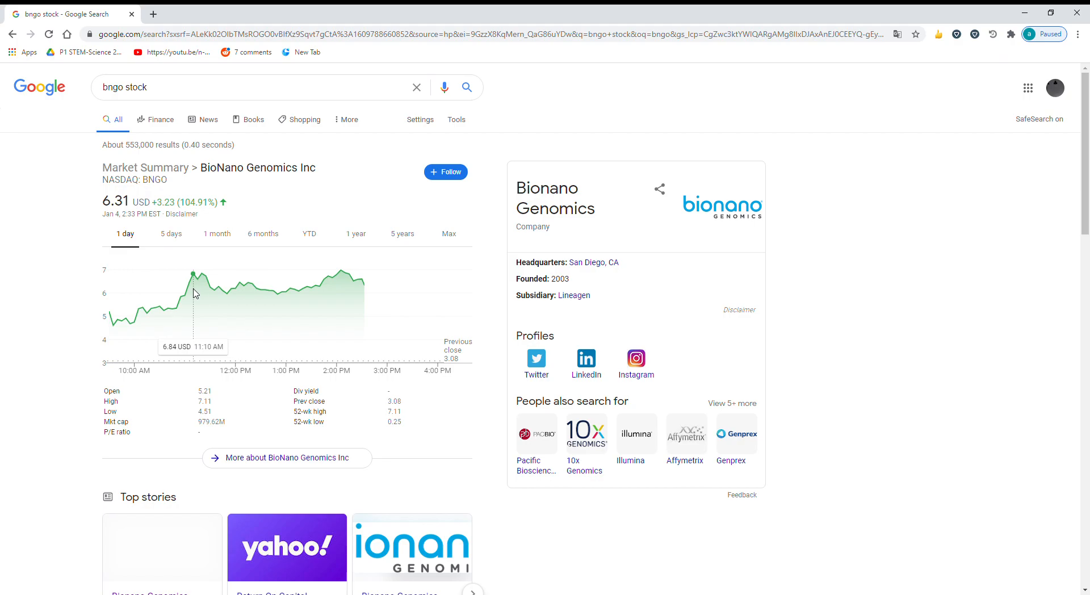
{"action": "mouse_move", "coordinate": [198, 289]}
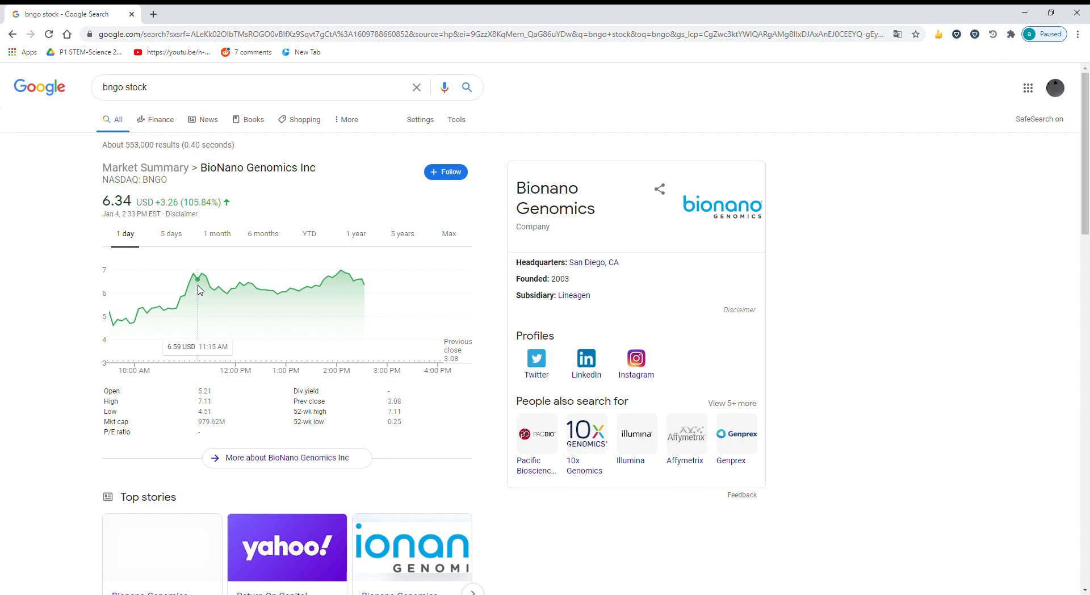
{"action": "mouse_move", "coordinate": [363, 284]}
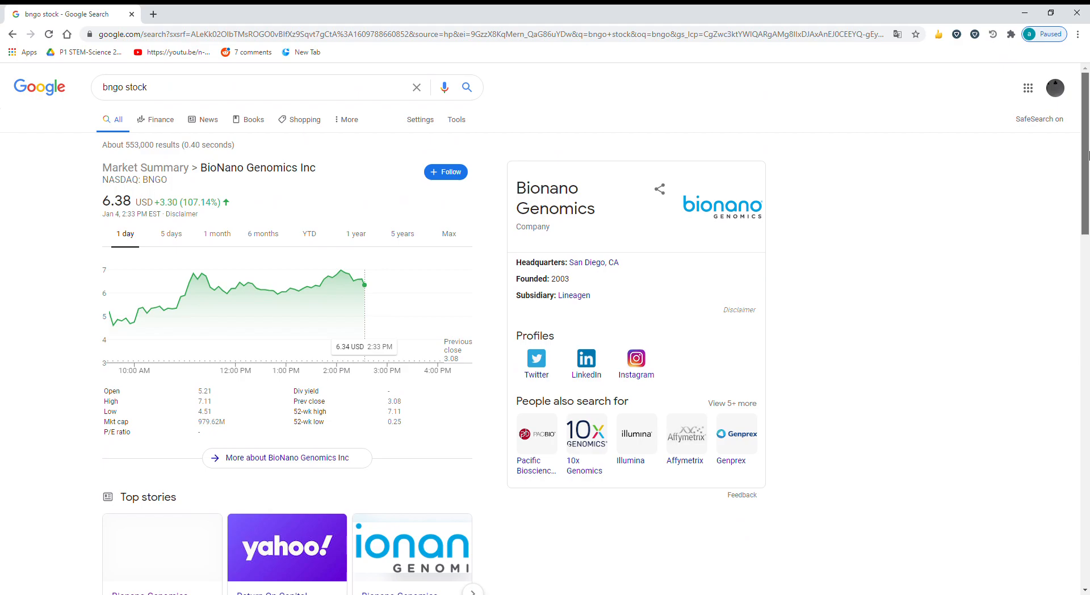
{"action": "scroll", "scroll_direction": "down", "scroll_amount": 3}
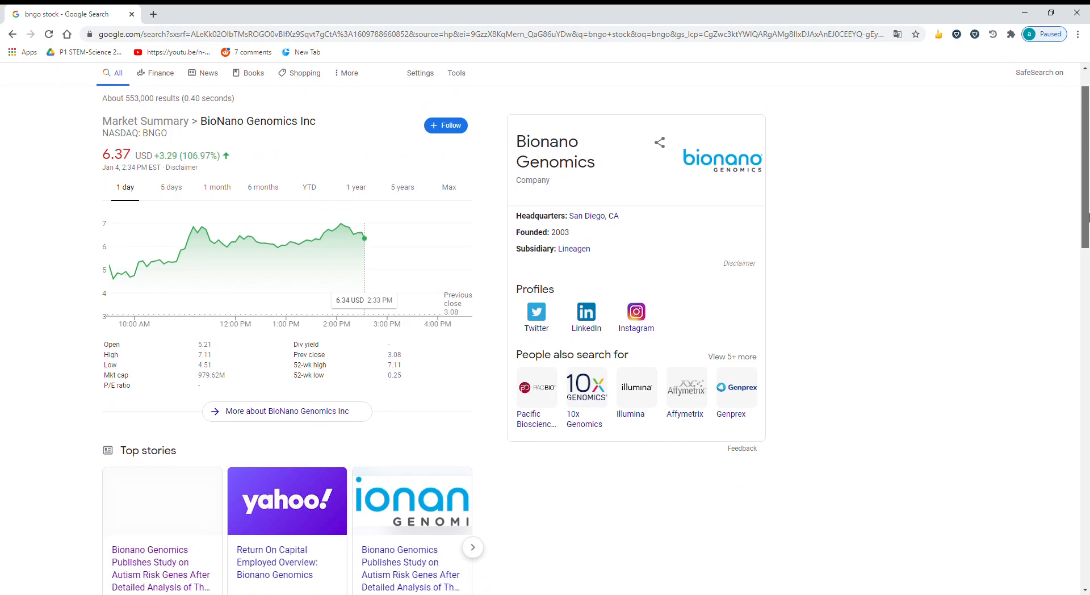
{"action": "scroll", "scroll_direction": "down", "scroll_amount": 3}
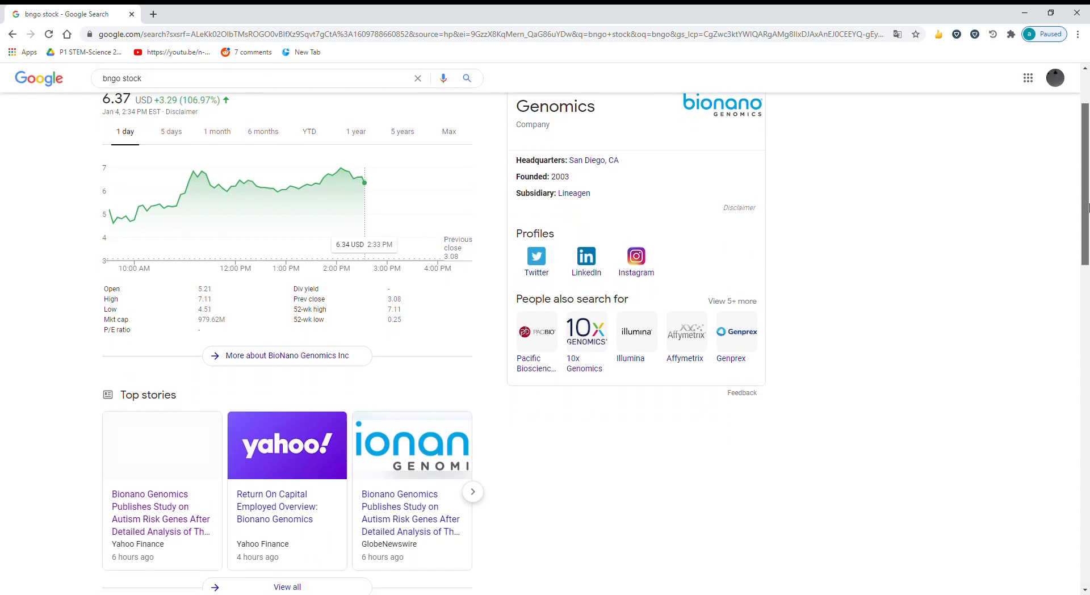
{"action": "scroll", "scroll_direction": "up", "scroll_amount": 3}
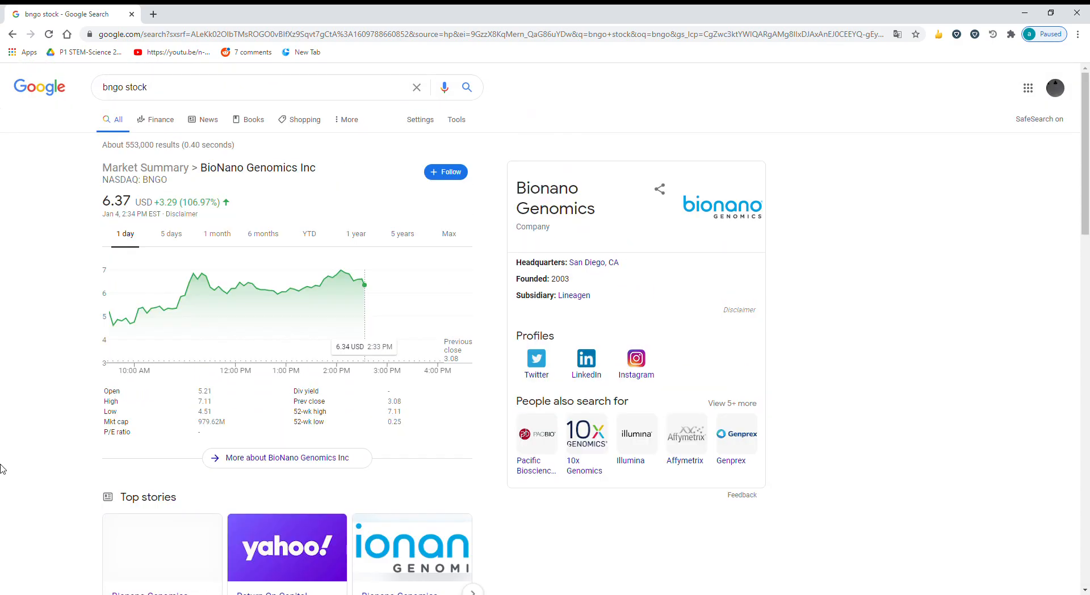
{"action": "mouse_move", "coordinate": [198, 317]}
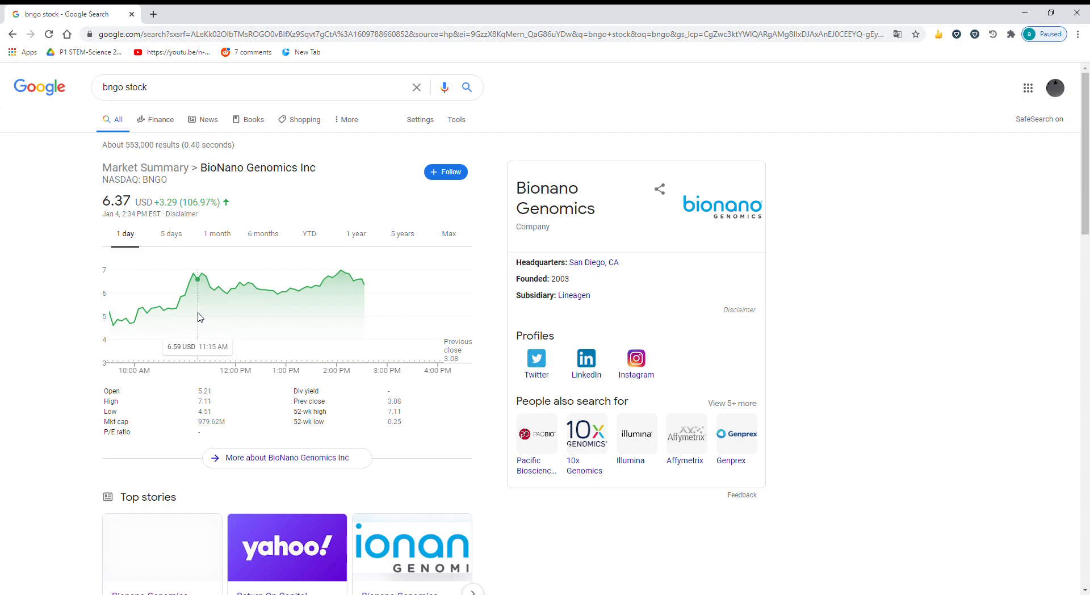
{"action": "mouse_move", "coordinate": [198, 312]}
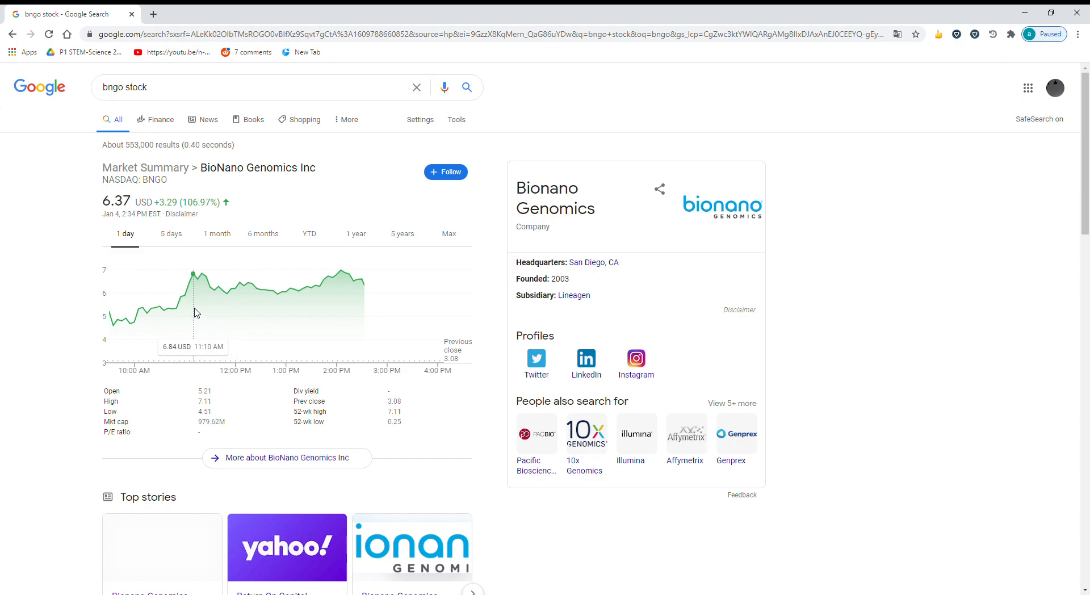
{"action": "mouse_move", "coordinate": [193, 308]}
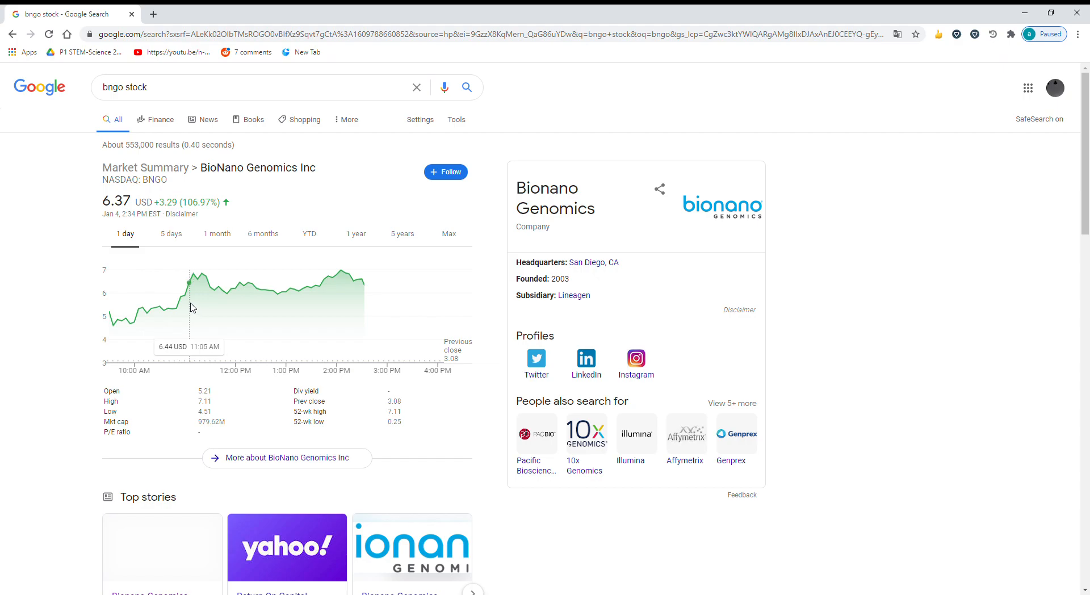
{"action": "mouse_move", "coordinate": [184, 296]}
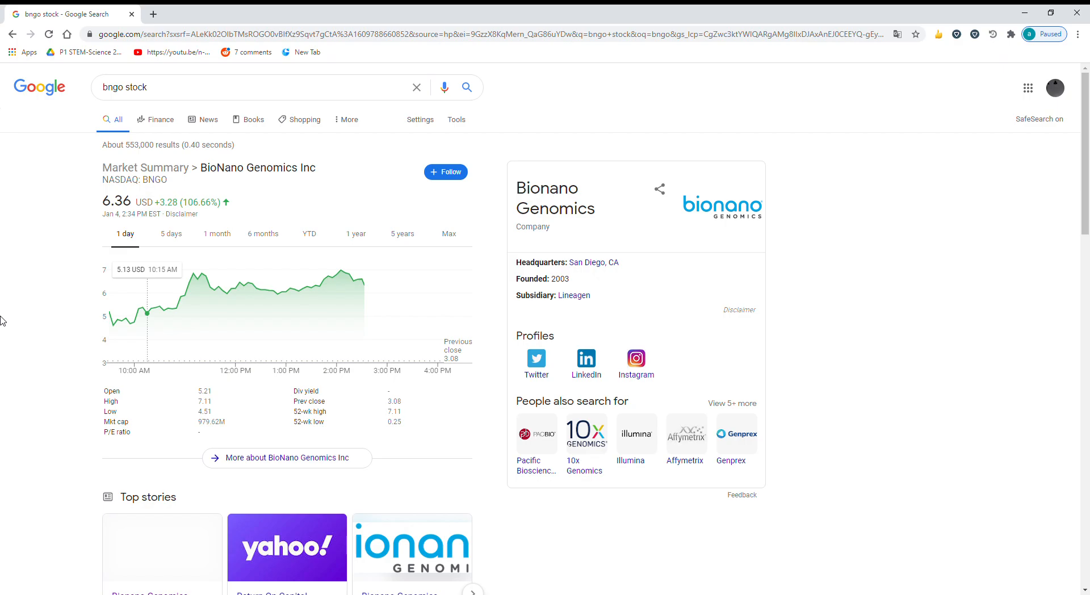
{"action": "mouse_move", "coordinate": [197, 288]}
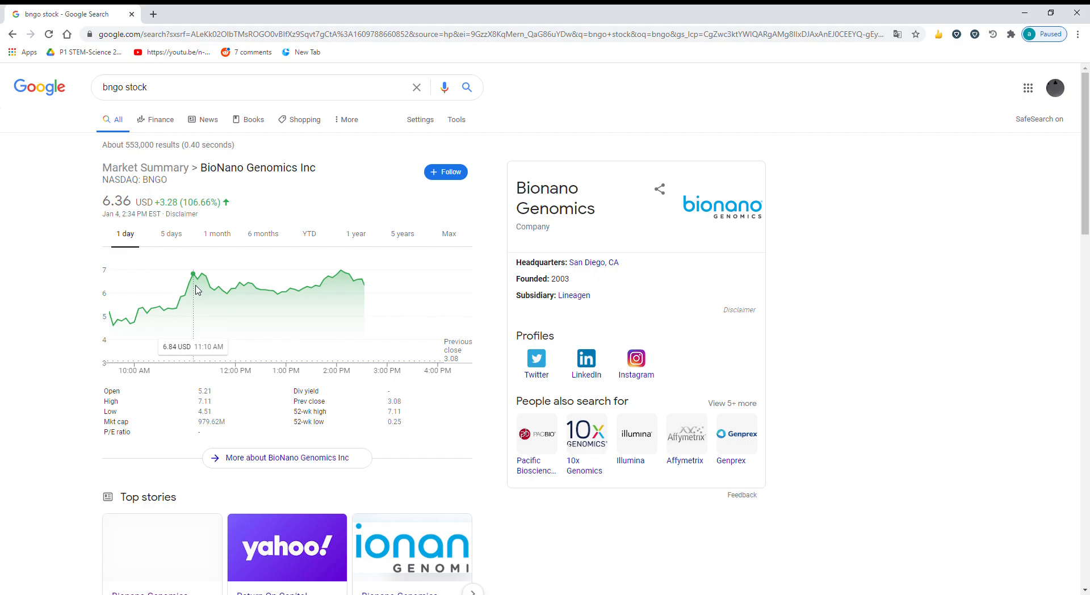
{"action": "mouse_move", "coordinate": [197, 290]}
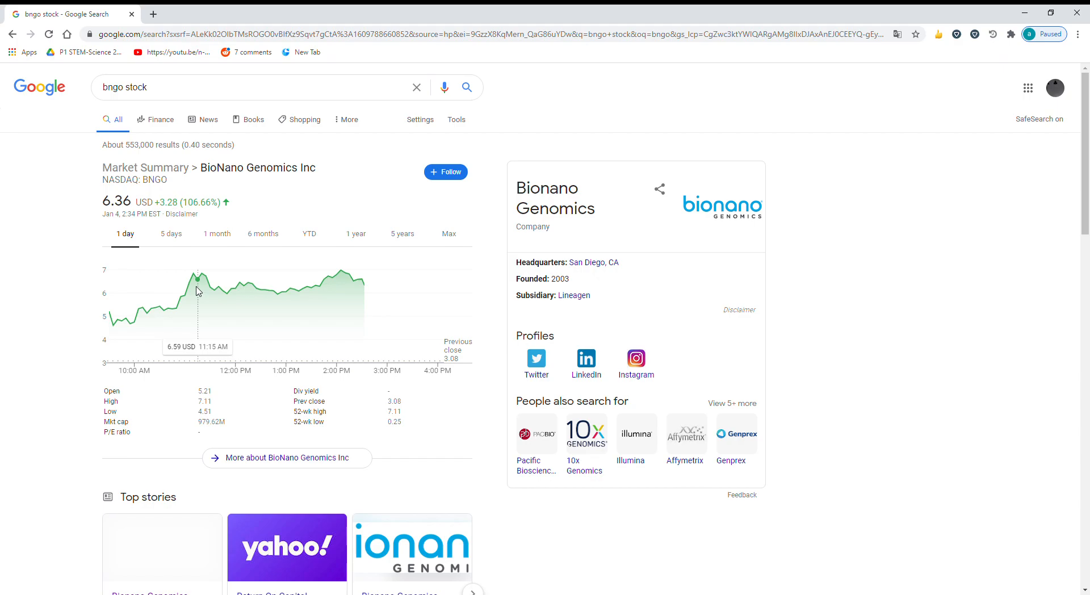
{"action": "mouse_move", "coordinate": [193, 291]}
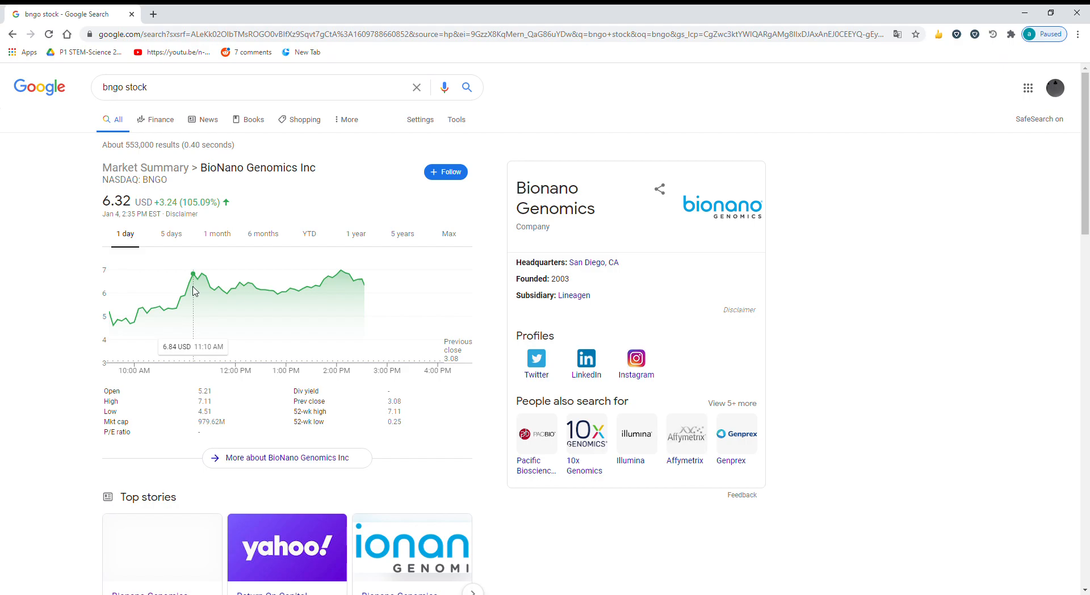
{"action": "mouse_move", "coordinate": [159, 305]}
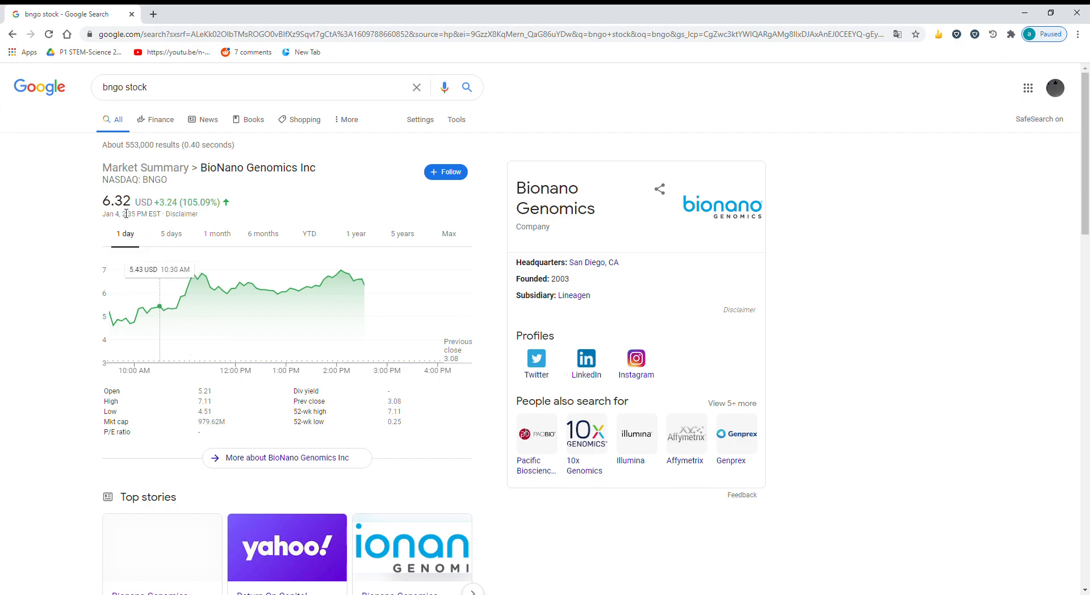
{"action": "mouse_move", "coordinate": [140, 220]}
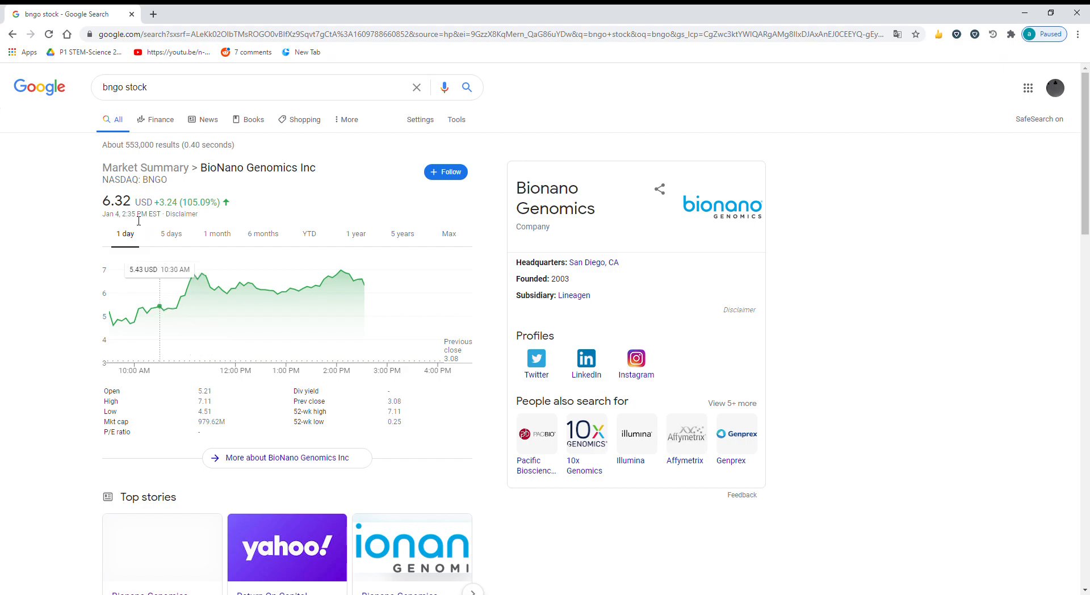
{"action": "mouse_move", "coordinate": [181, 241]}
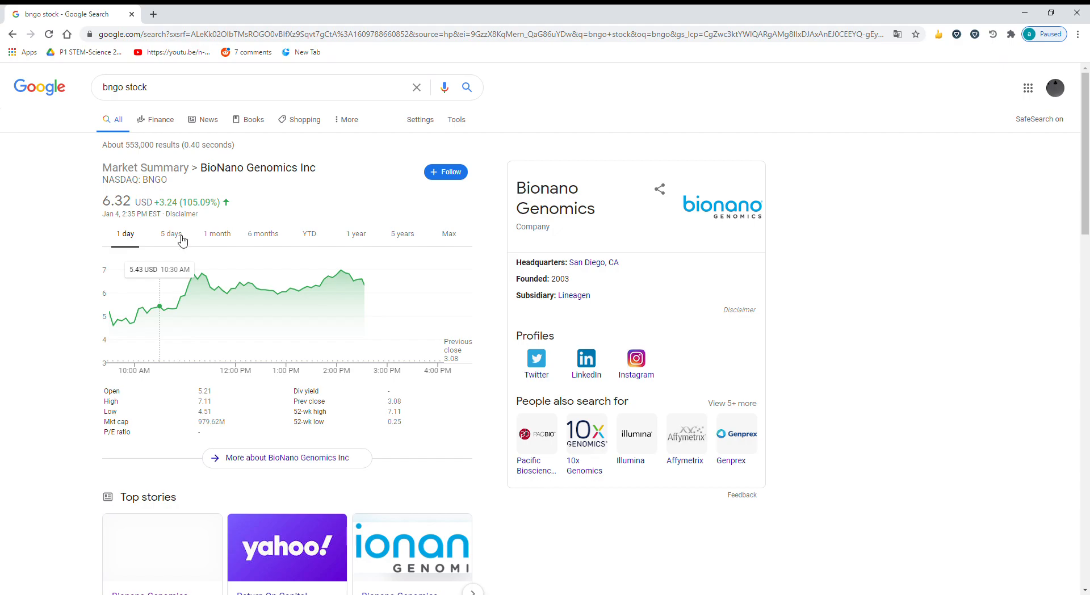
{"action": "mouse_move", "coordinate": [115, 299]}
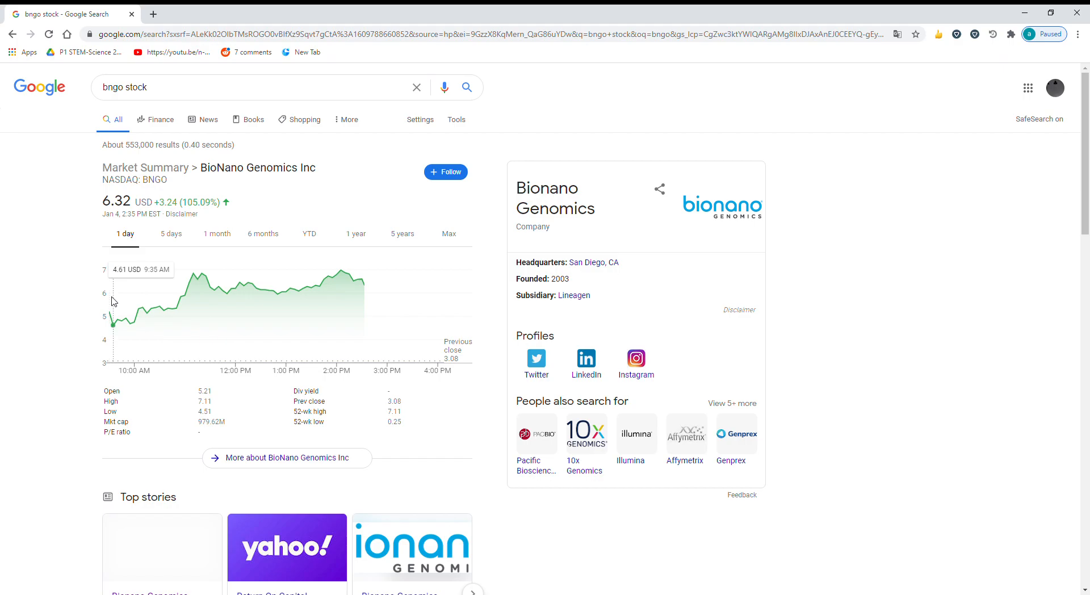
{"action": "mouse_move", "coordinate": [123, 305]}
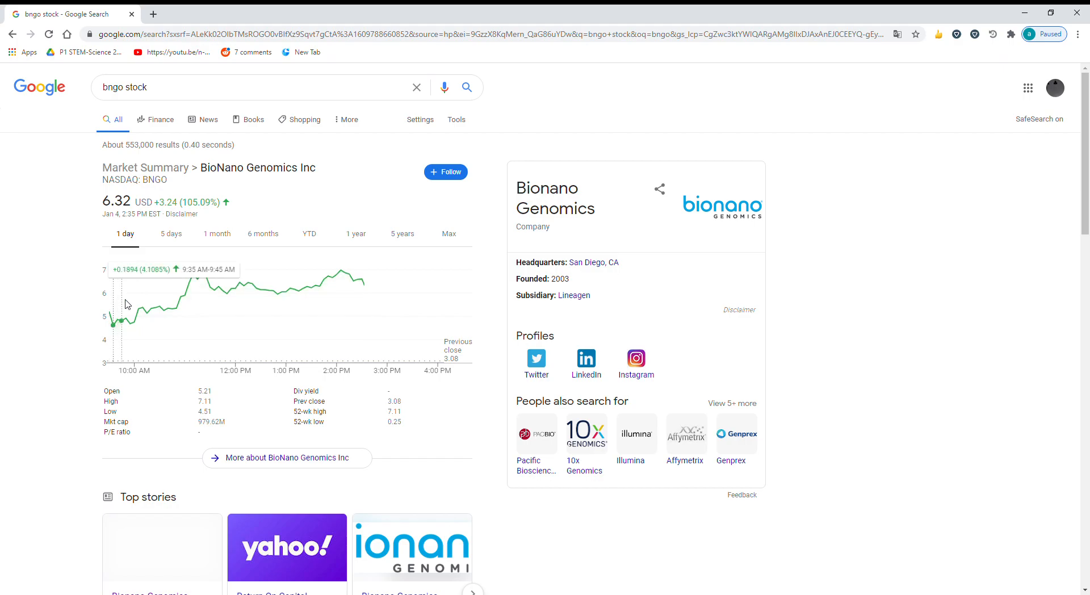
{"action": "mouse_move", "coordinate": [119, 317]}
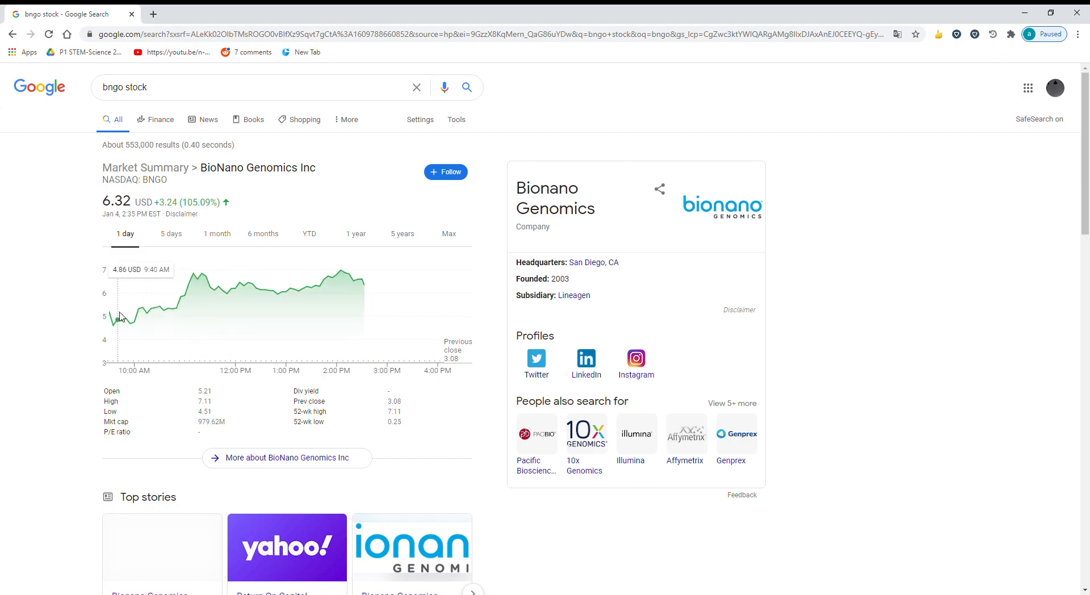
{"action": "mouse_move", "coordinate": [132, 311]}
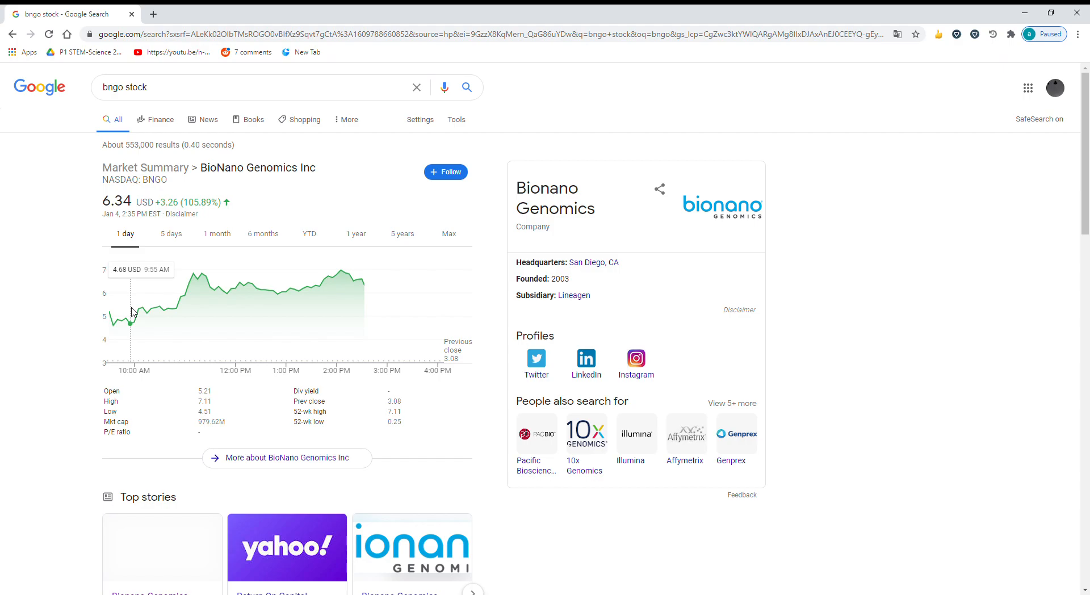
{"action": "left_click", "coordinate": [448, 234]}
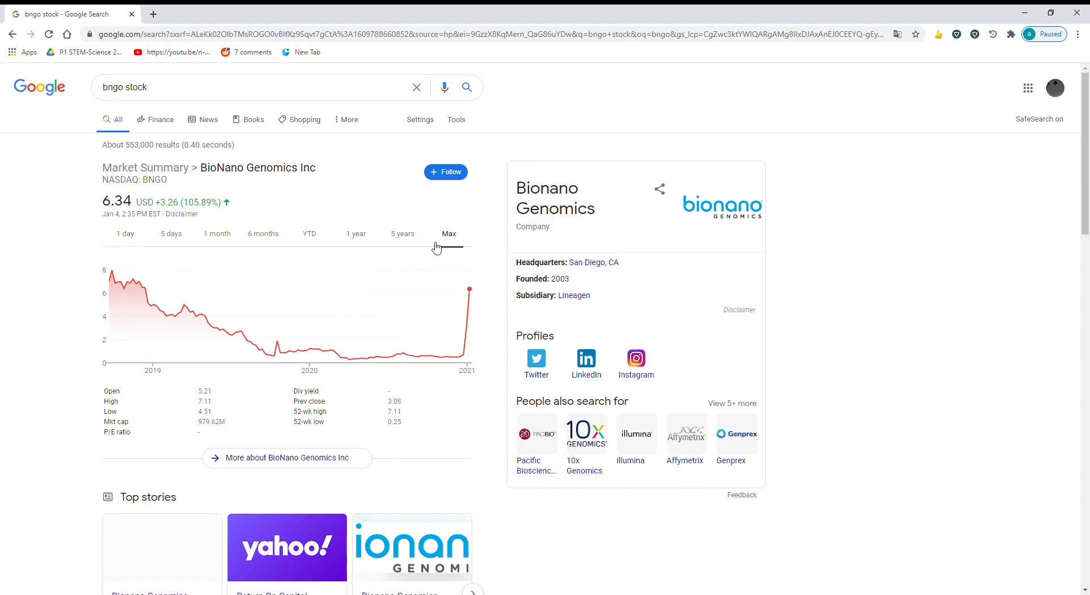
{"action": "mouse_move", "coordinate": [114, 308]}
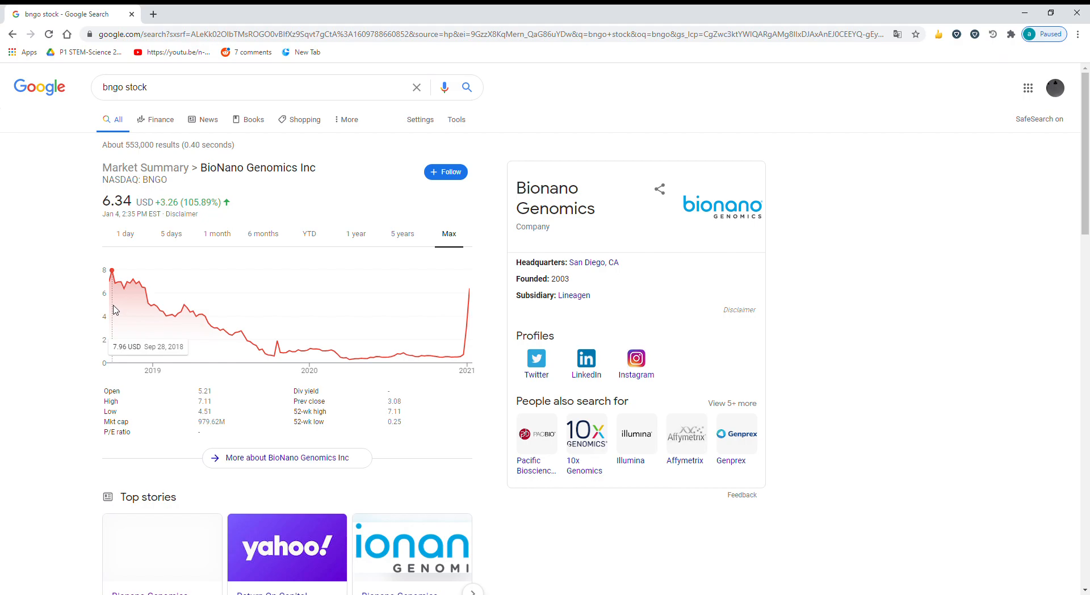
{"action": "mouse_move", "coordinate": [110, 274]}
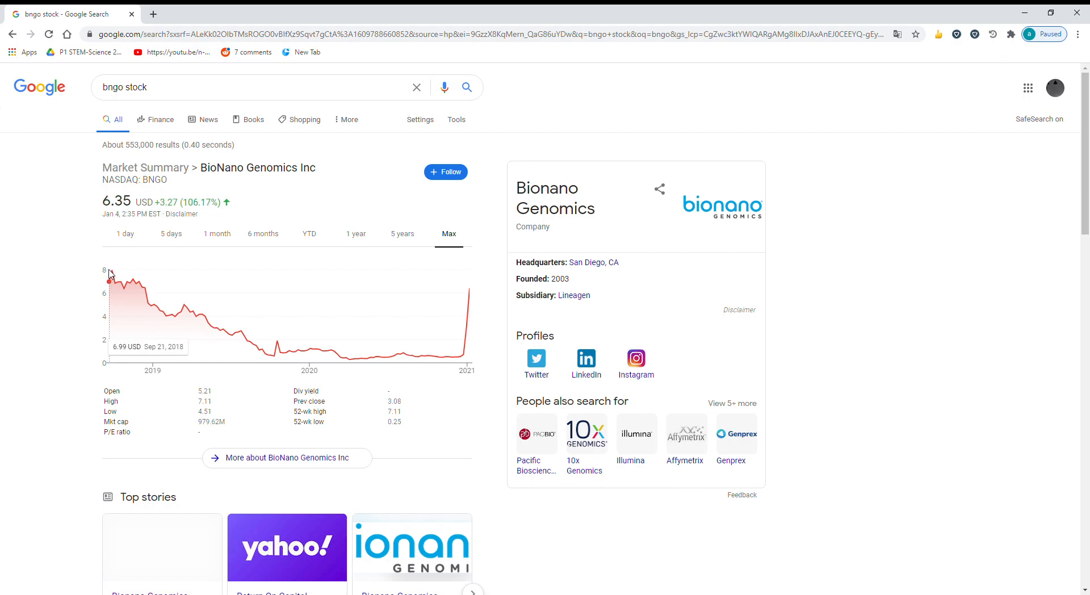
{"action": "mouse_move", "coordinate": [110, 279]}
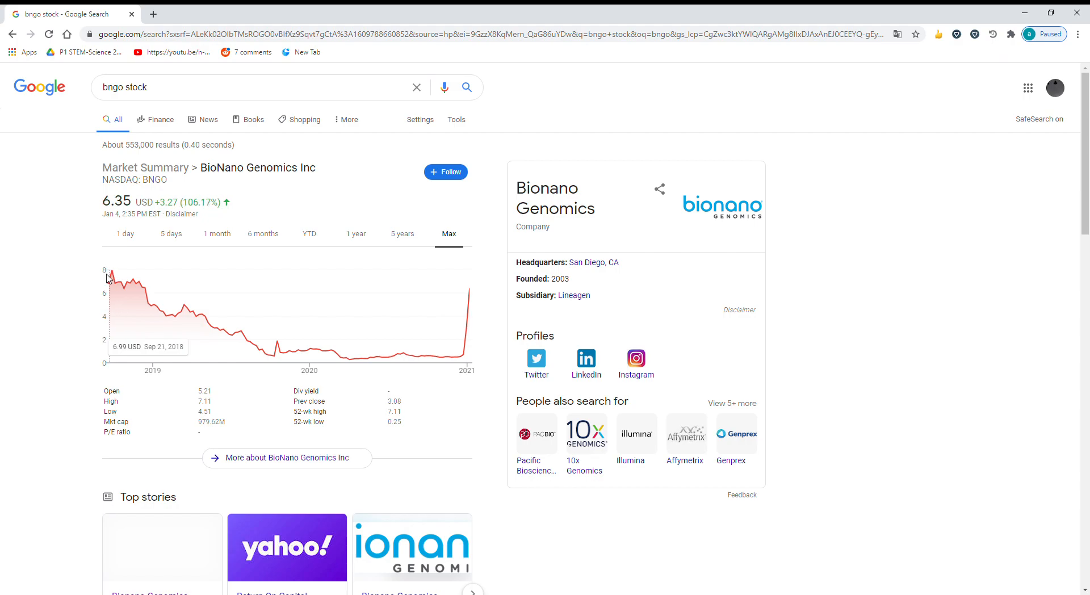
{"action": "mouse_move", "coordinate": [111, 271]}
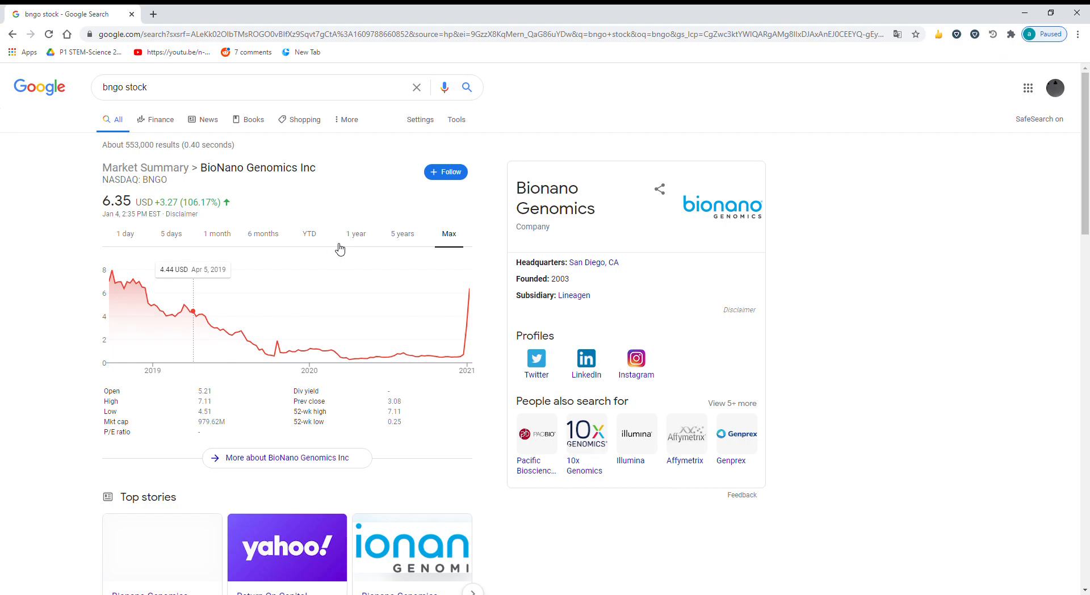
- Show the BNGO chart over 1 day again and inspect prices along the intraday line
{"action": "left_click", "coordinate": [125, 234]}
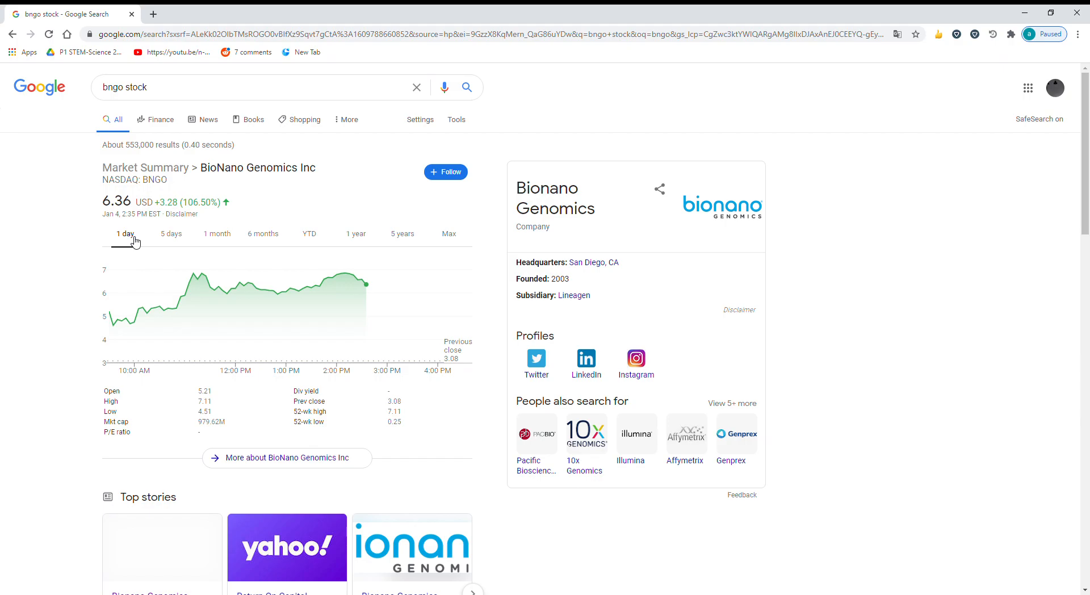
{"action": "mouse_move", "coordinate": [239, 281]}
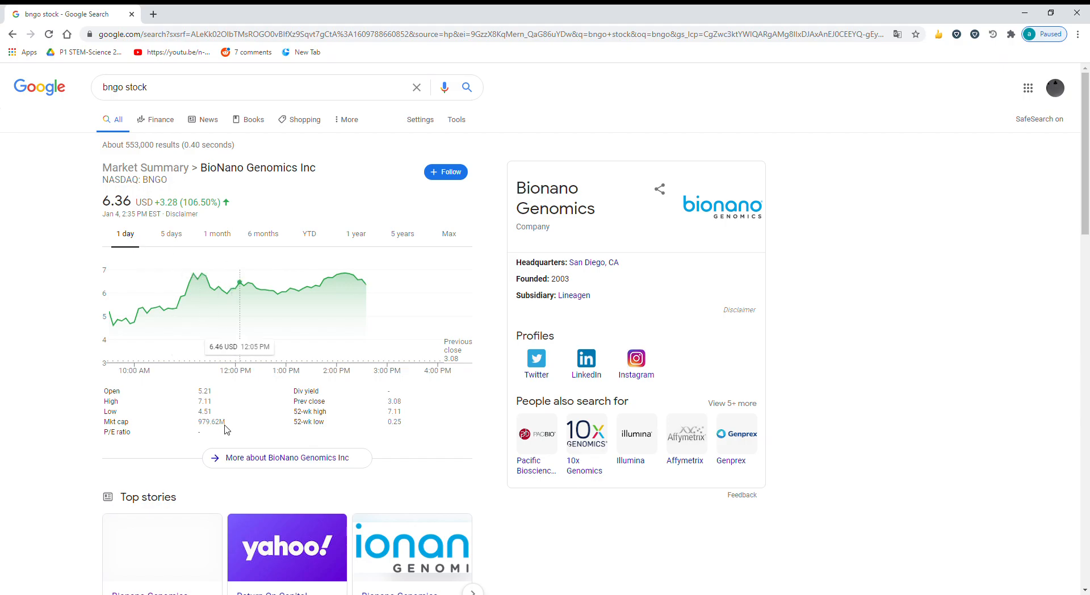
{"action": "double_click", "coordinate": [212, 422]}
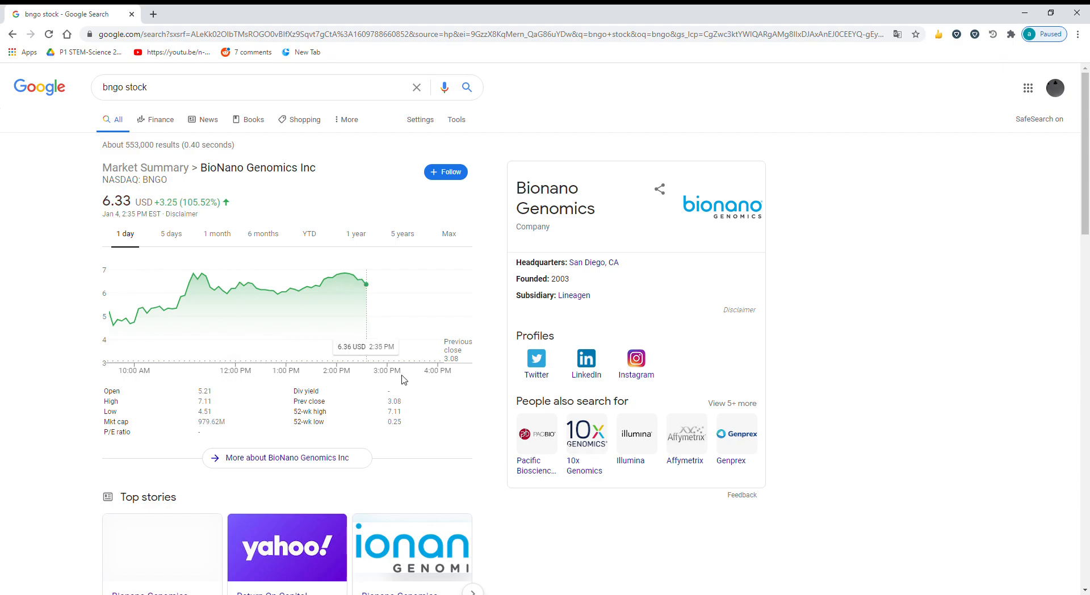
{"action": "mouse_move", "coordinate": [354, 295]}
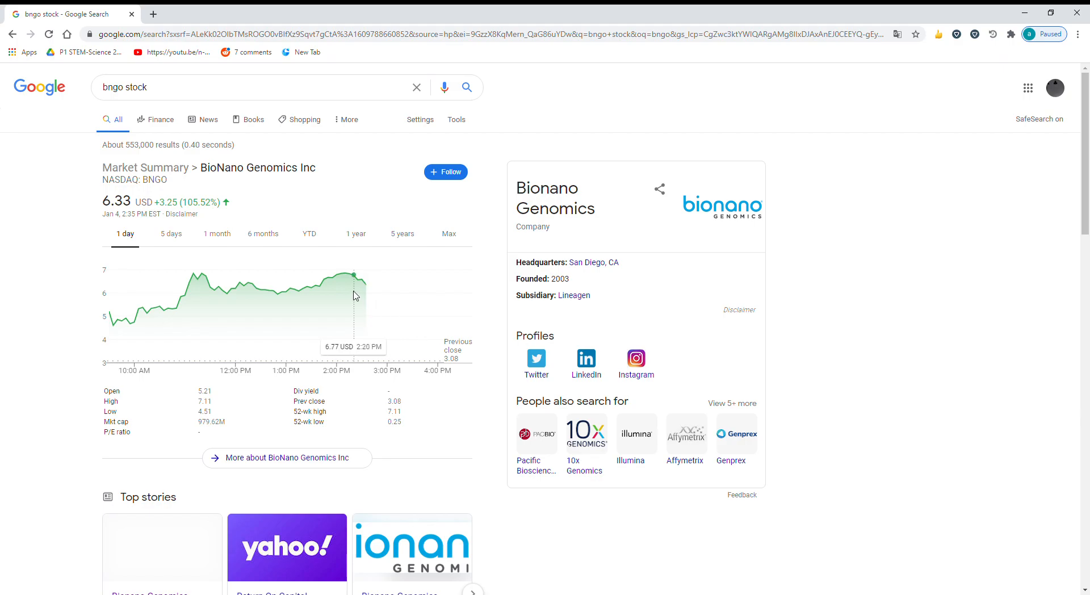
{"action": "mouse_move", "coordinate": [382, 293]}
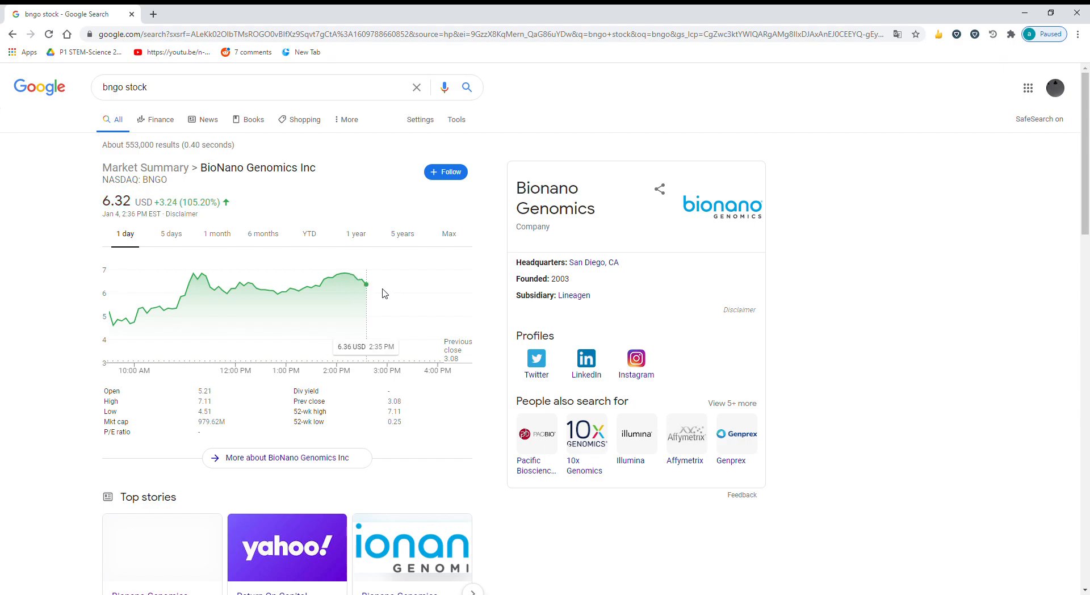
{"action": "mouse_move", "coordinate": [514, 219]}
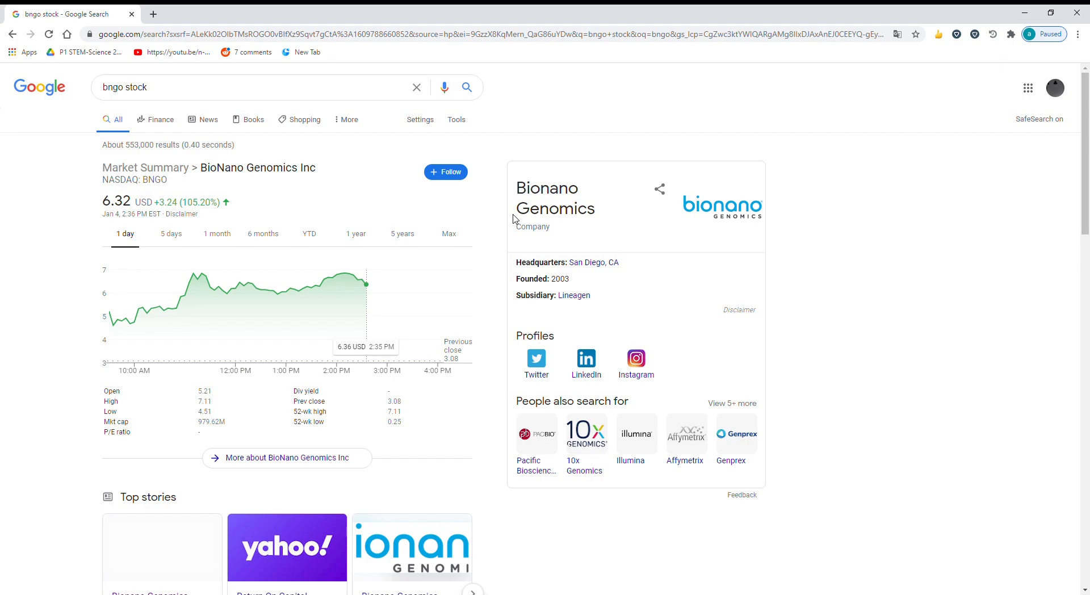
{"action": "mouse_move", "coordinate": [562, 170]}
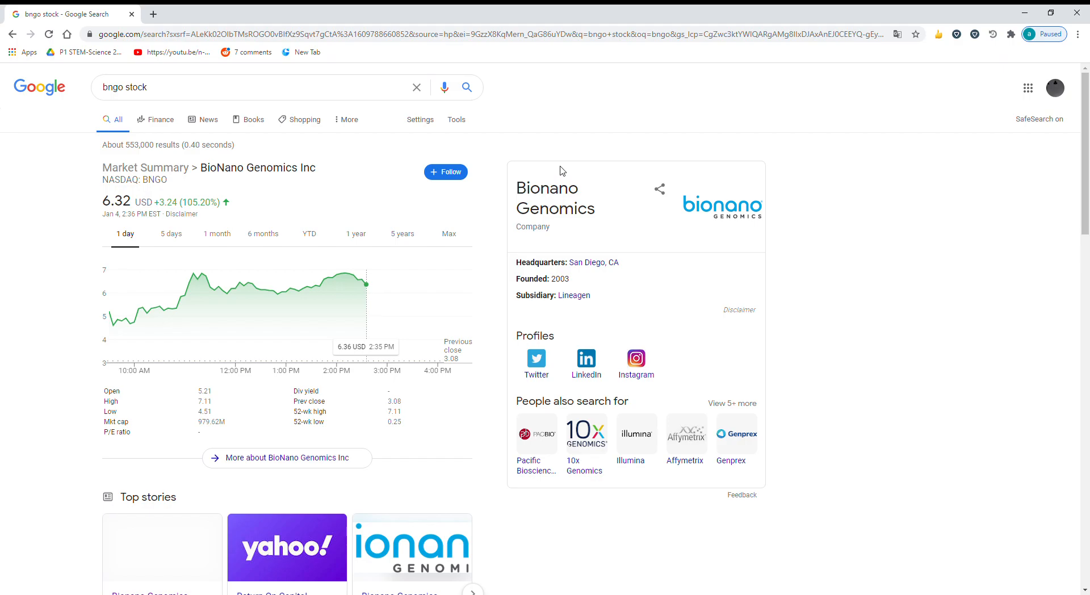